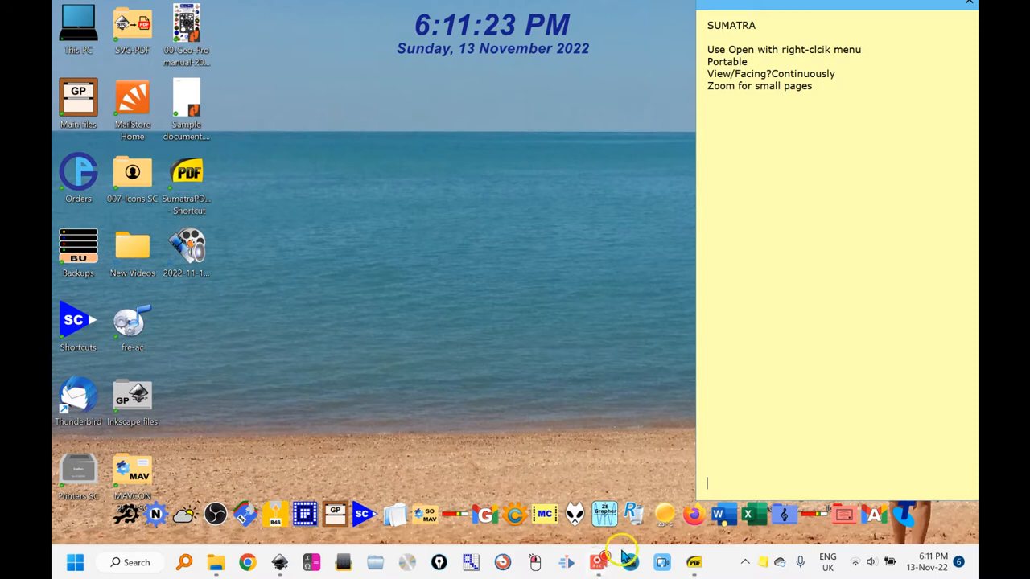
{"action": "mouse_move", "coordinate": [547, 467]}
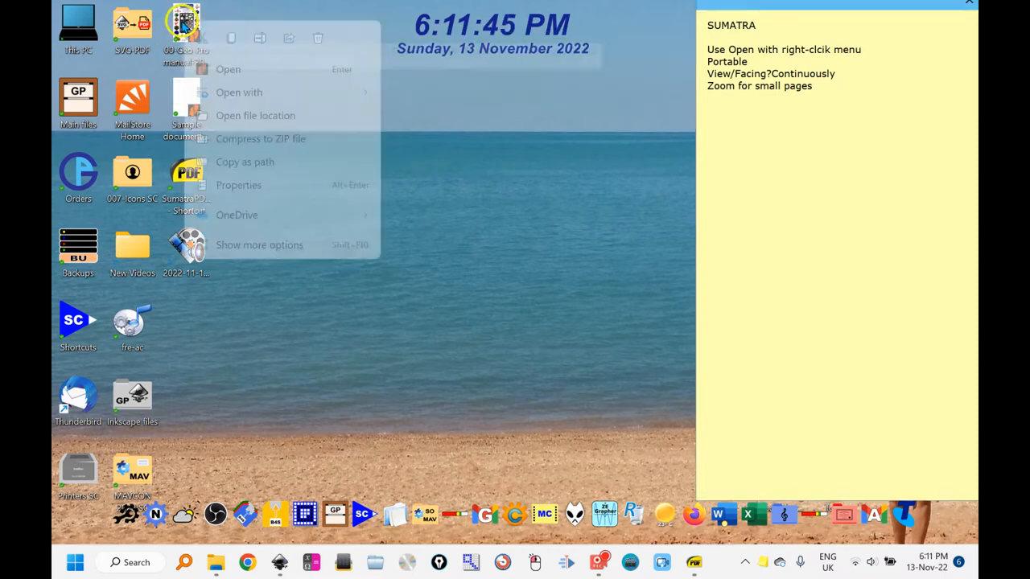
- From Open with, go through More apps to look for another app on this PC
{"action": "left_click", "coordinate": [238, 92]}
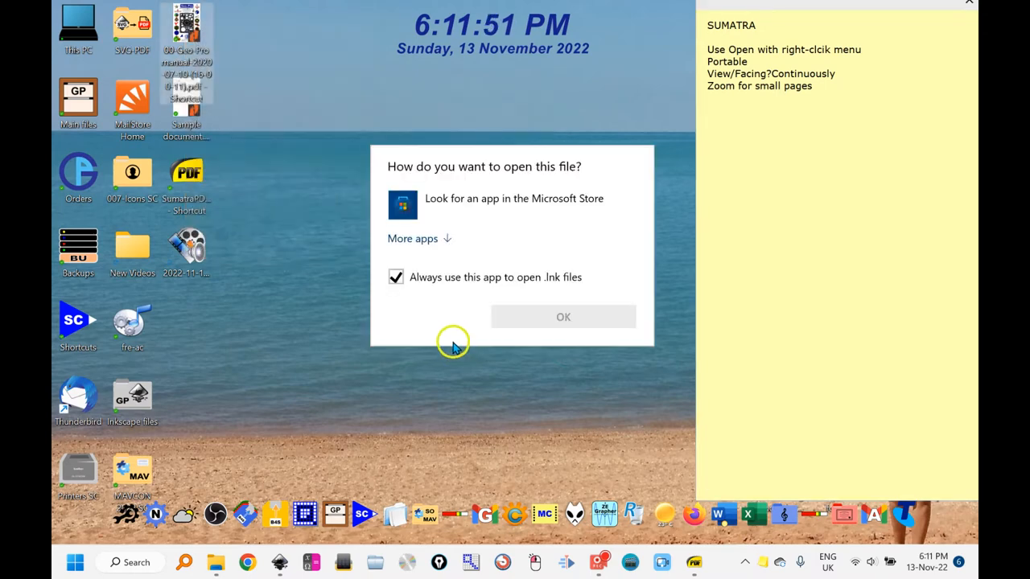
{"action": "left_click", "coordinate": [412, 238]}
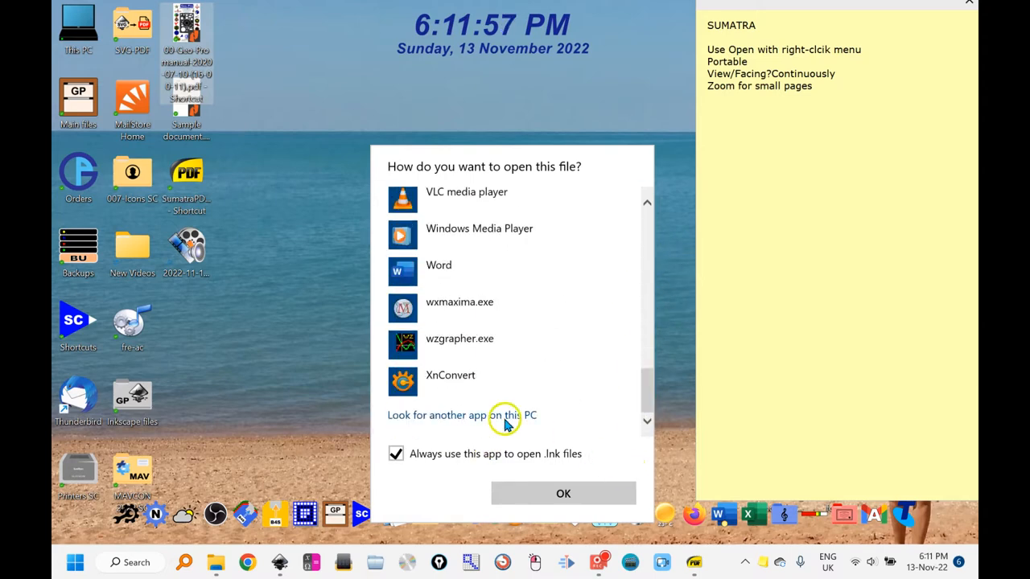
{"action": "left_click", "coordinate": [437, 415]}
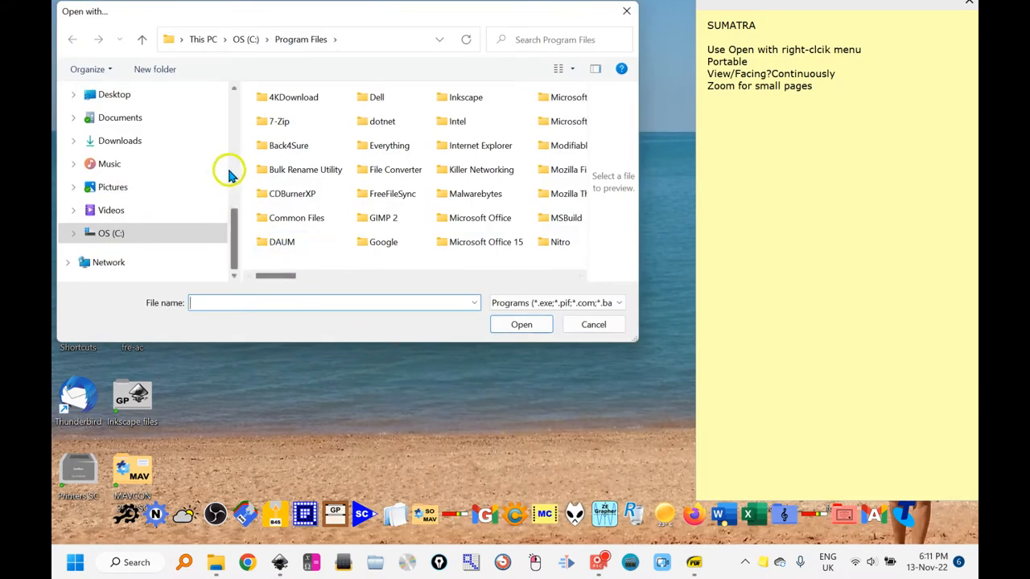
{"action": "mouse_move", "coordinate": [137, 36]}
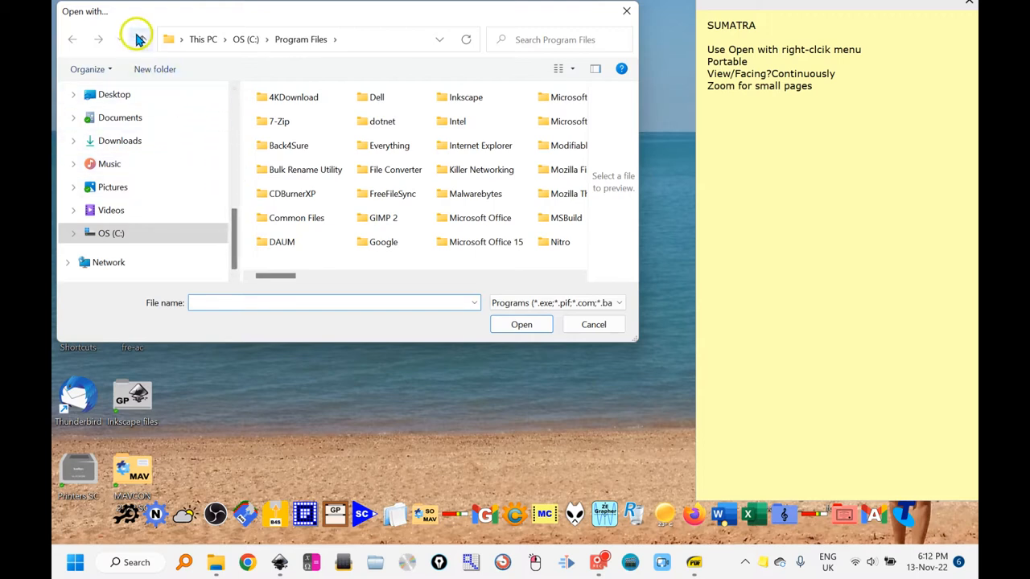
- Browse to Documents > GP > 005b-Portable progs > Sumatra pdf reader
{"action": "left_click", "coordinate": [73, 39]}
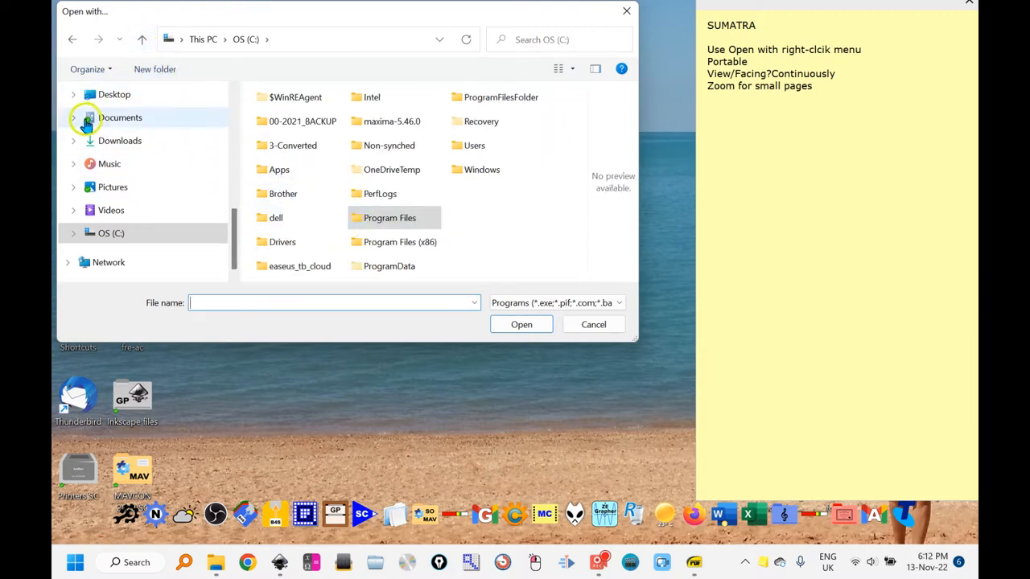
{"action": "left_click", "coordinate": [74, 117]}
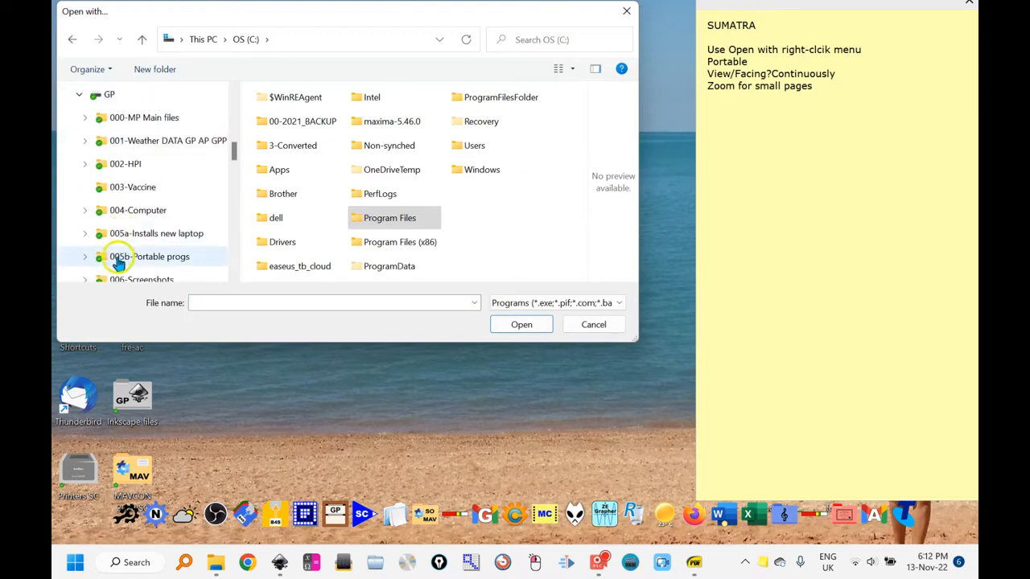
{"action": "double_click", "coordinate": [149, 256]}
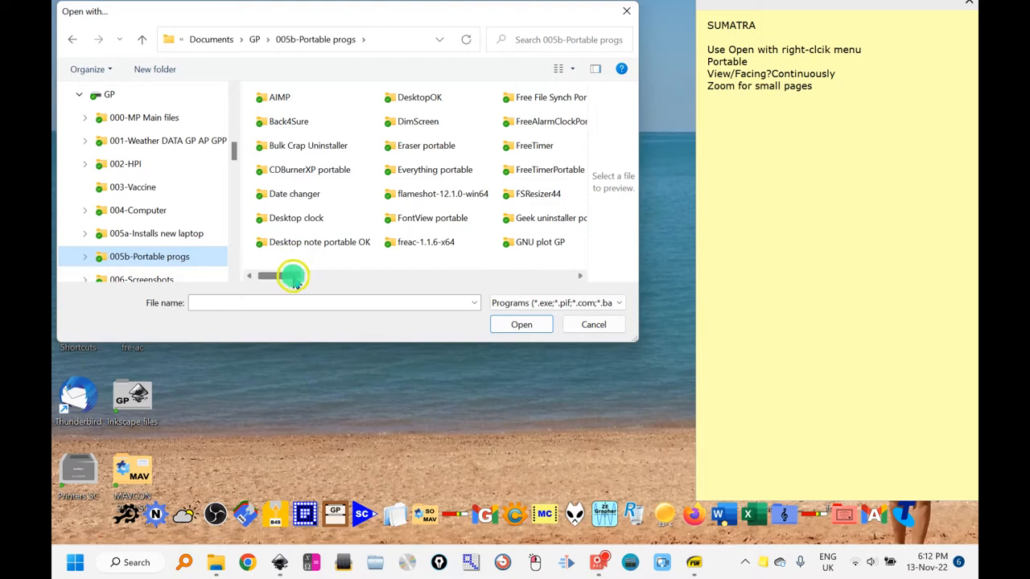
{"action": "left_click_drag", "start_coordinate": [293, 277], "coordinate": [458, 277]}
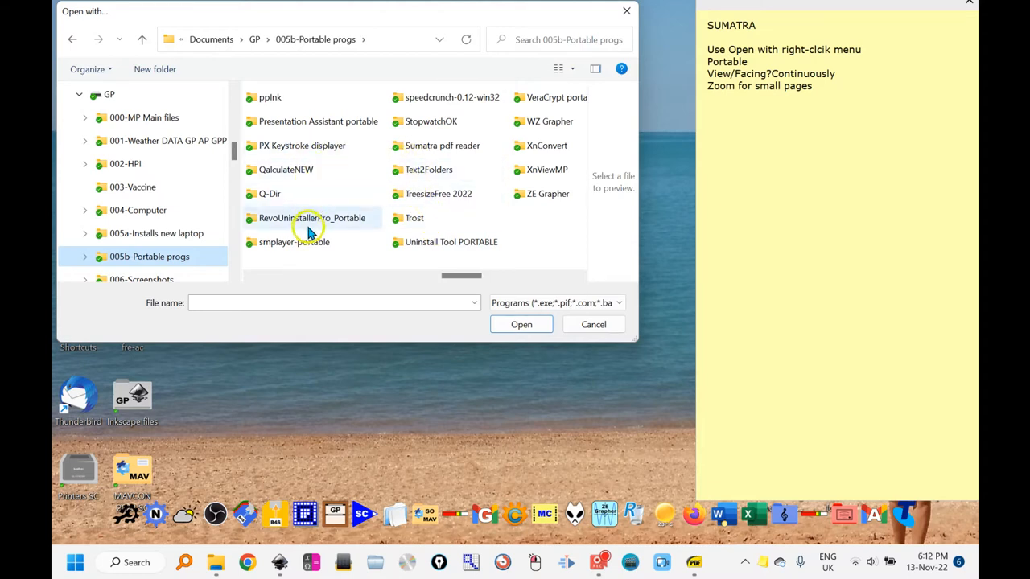
{"action": "double_click", "coordinate": [441, 144]}
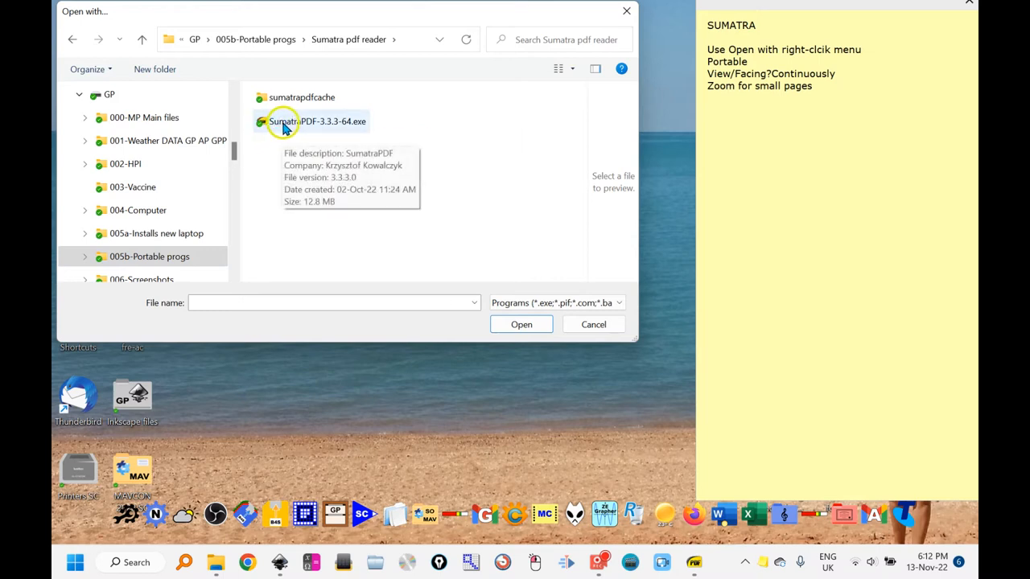
- Choose SumatraPDF-3.3.3-64.exe and open the Geo-Pro manual with it
{"action": "left_click", "coordinate": [316, 121]}
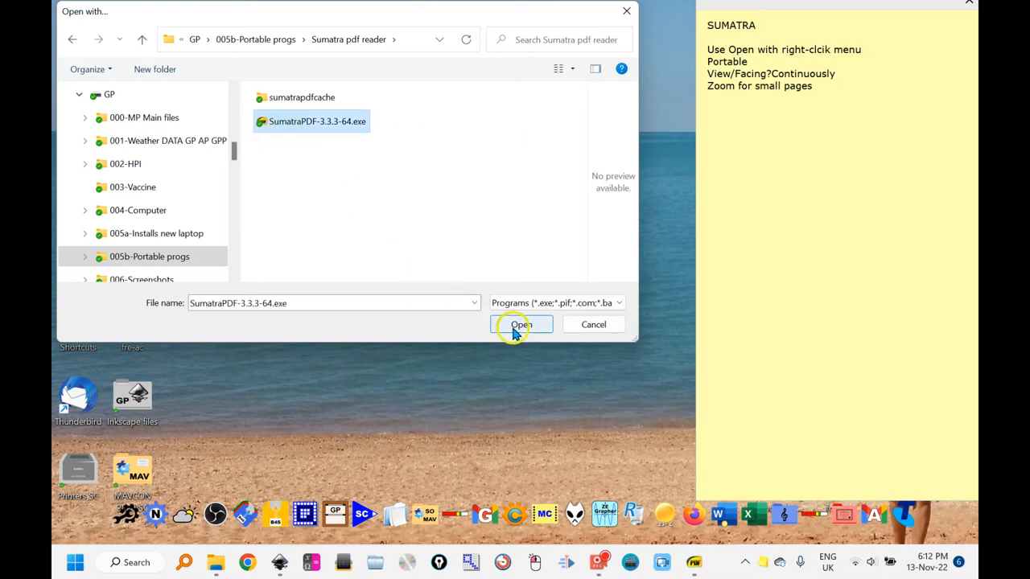
{"action": "left_click", "coordinate": [520, 325]}
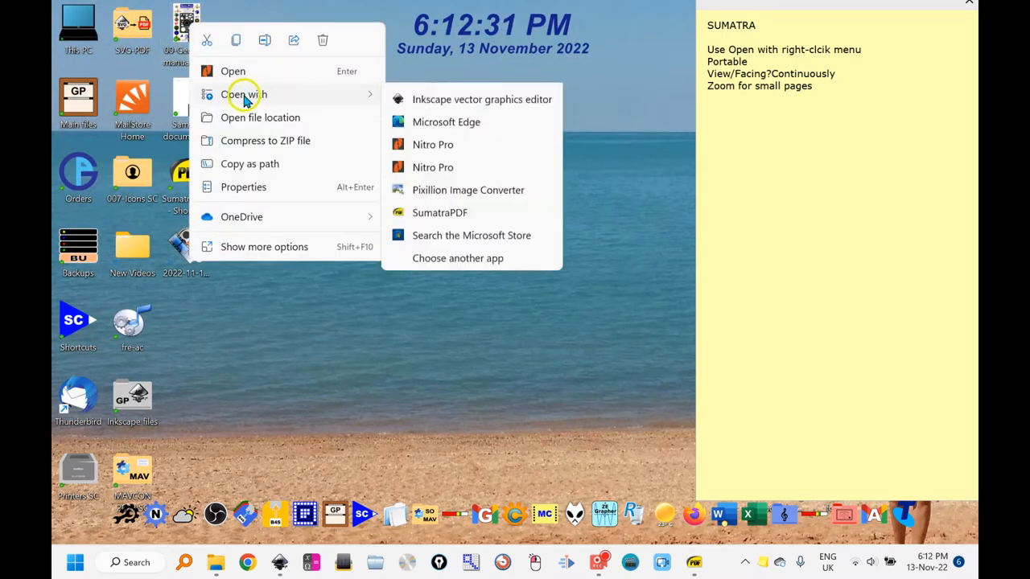
{"action": "left_click", "coordinate": [426, 298]}
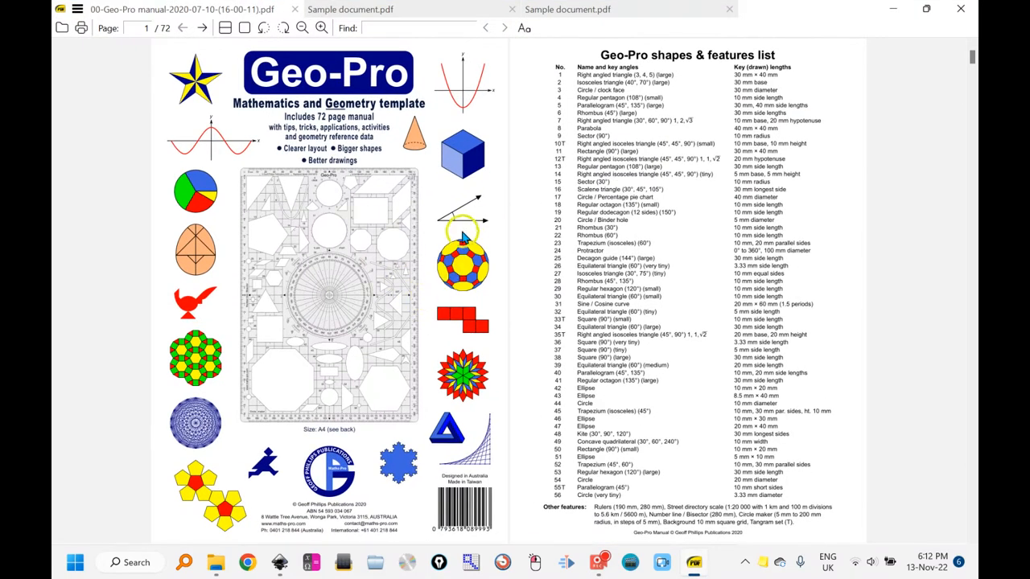
{"action": "mouse_move", "coordinate": [541, 216]}
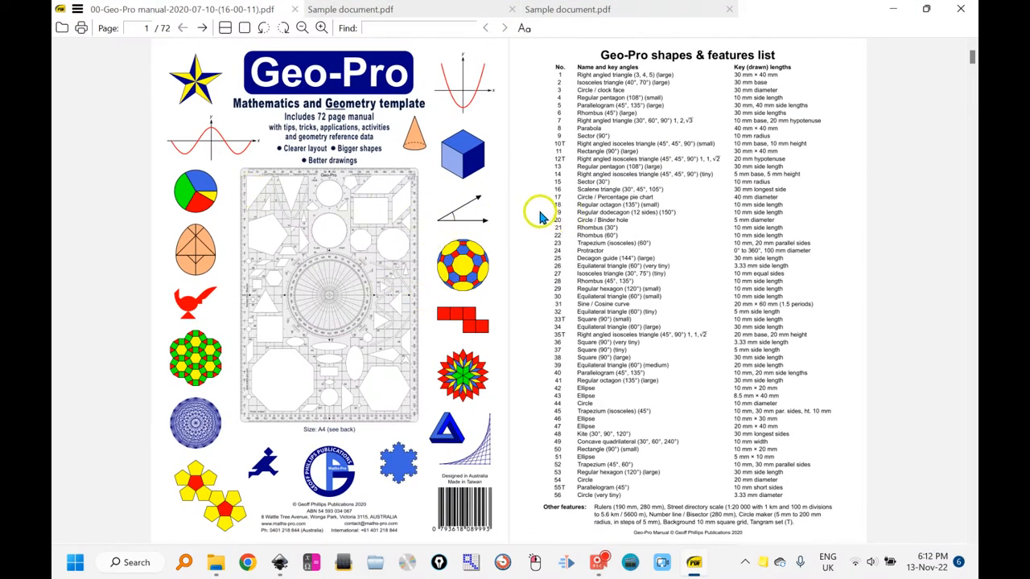
{"action": "scroll", "scroll_direction": "down", "scroll_amount": 3}
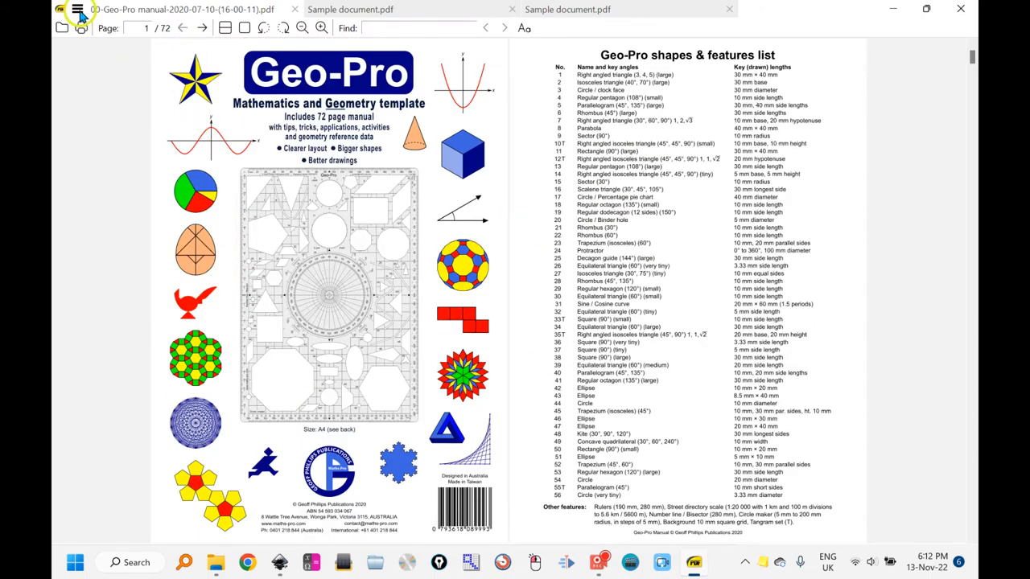
{"action": "left_click", "coordinate": [77, 10]}
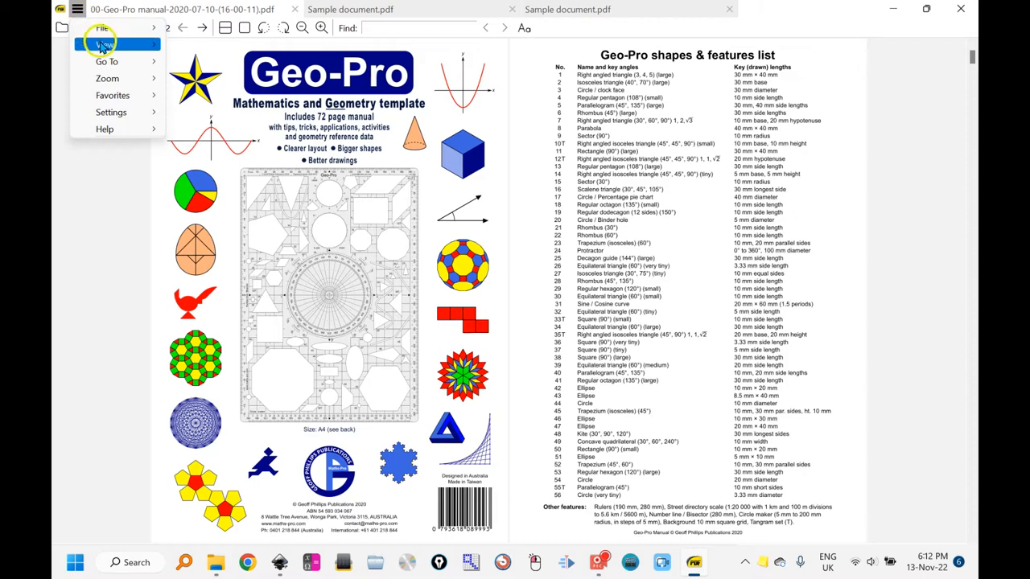
{"action": "left_click", "coordinate": [105, 45]}
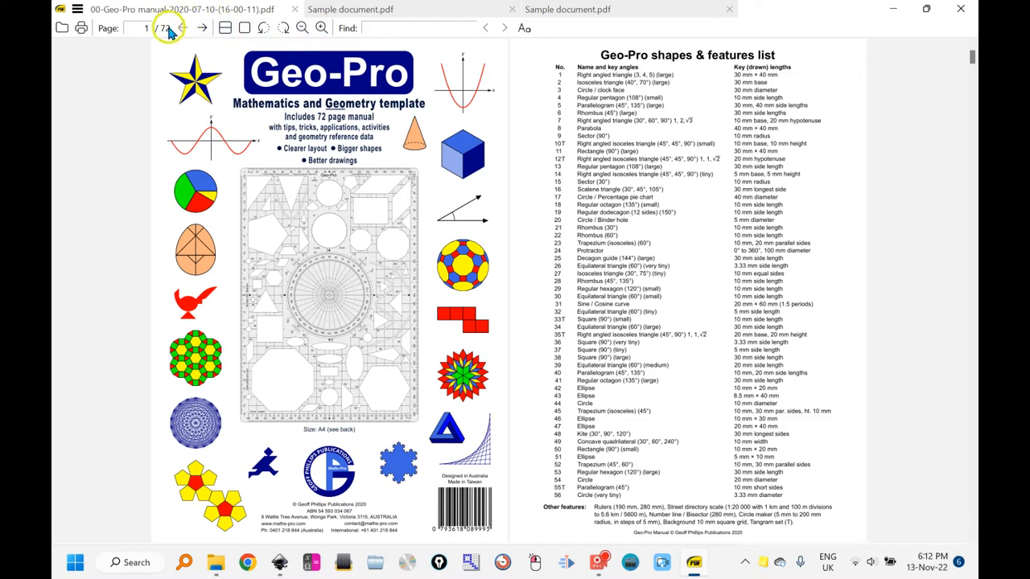
- Scroll down the manual to pages 29 and 30 on slides, flips, turns and rotating shapes
{"action": "scroll", "scroll_direction": "down", "scroll_amount": 3}
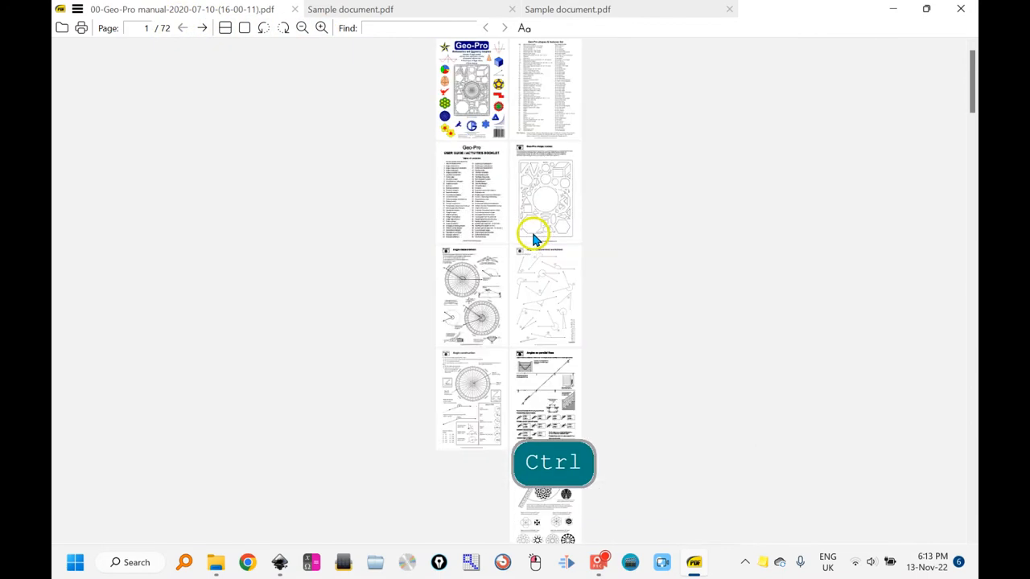
{"action": "scroll", "scroll_direction": "down", "scroll_amount": 3}
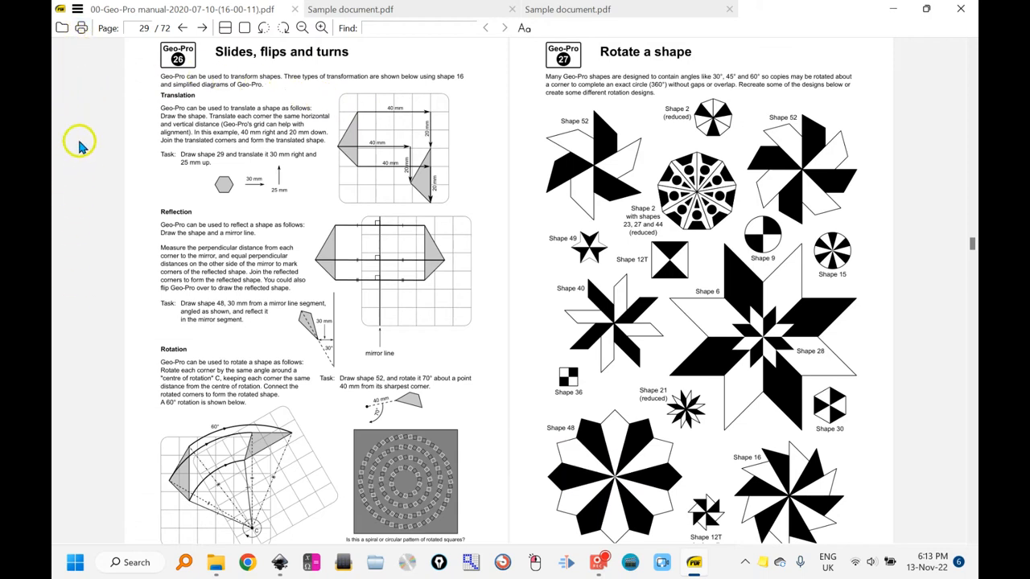
{"action": "left_click", "coordinate": [78, 10]}
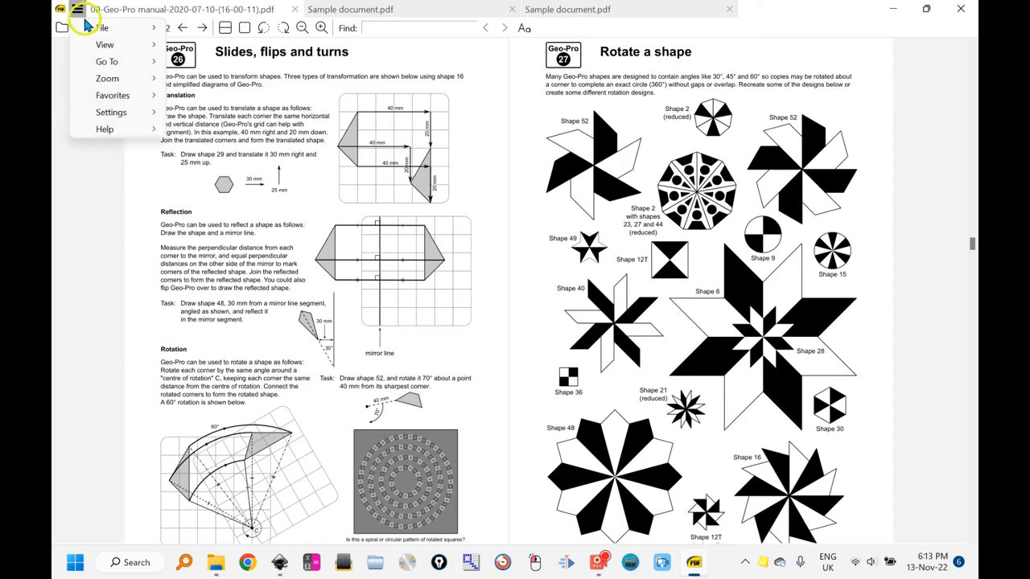
{"action": "left_click", "coordinate": [106, 61]}
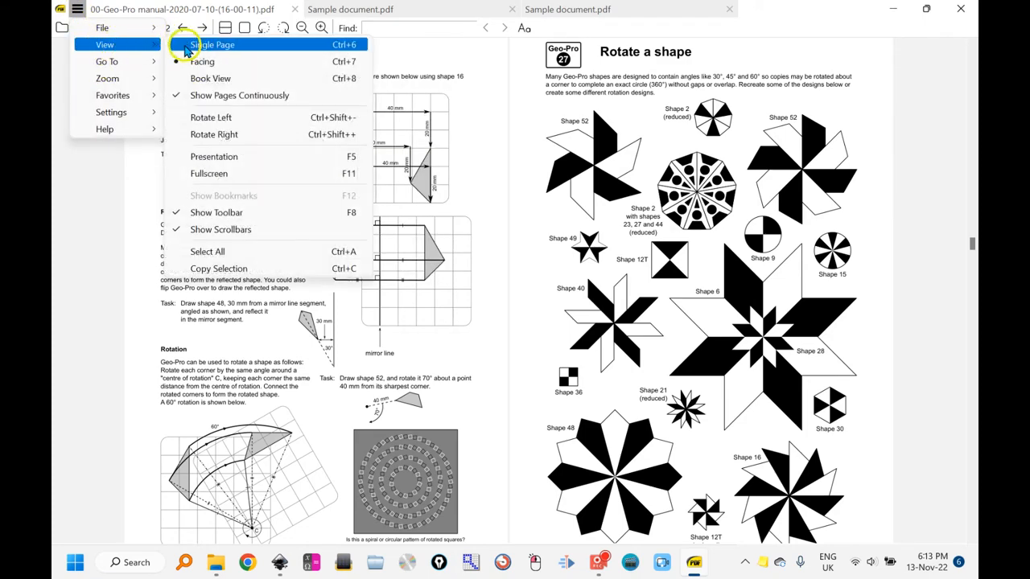
{"action": "left_click", "coordinate": [111, 113]}
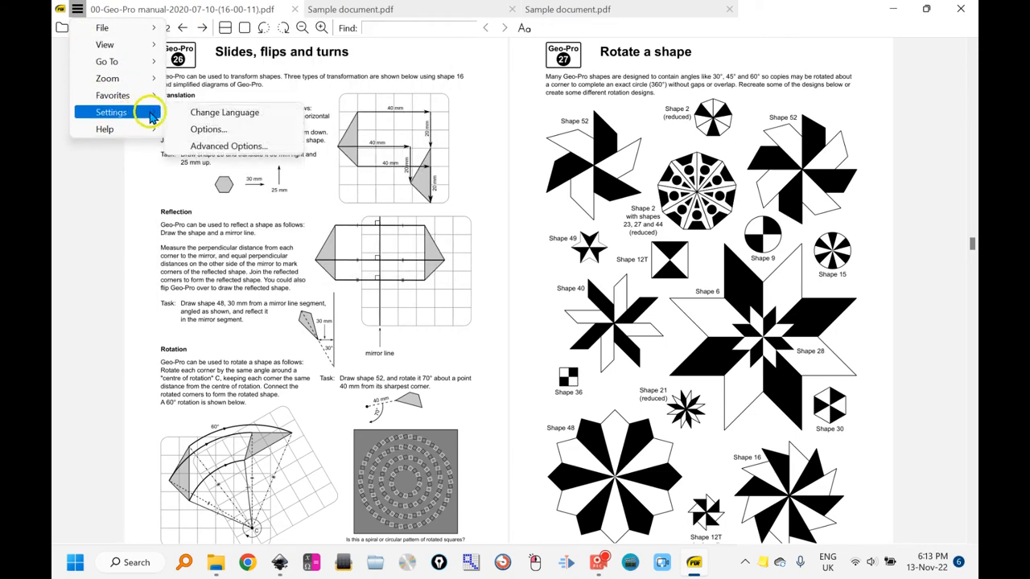
{"action": "left_click", "coordinate": [208, 129]}
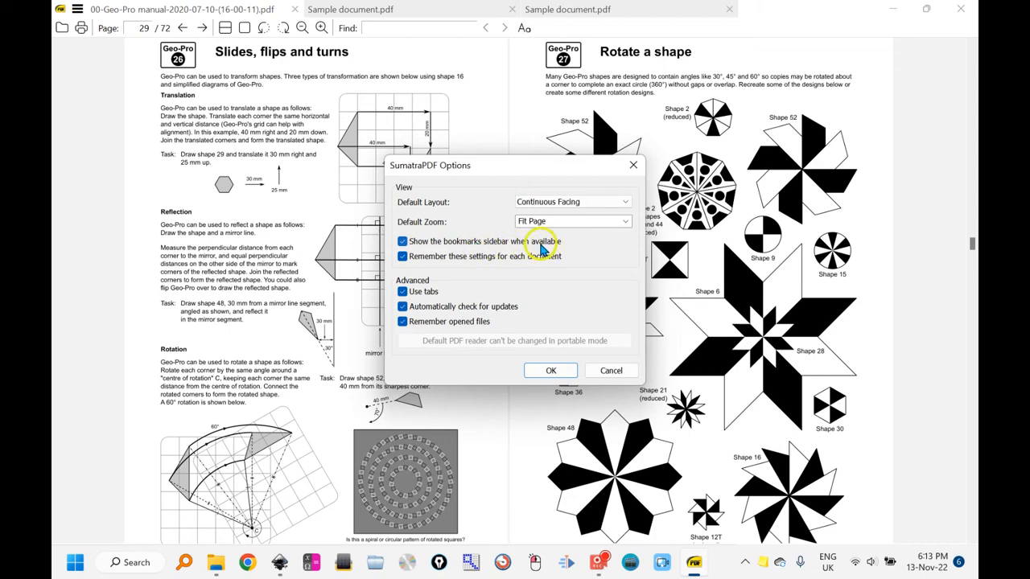
{"action": "left_click", "coordinate": [550, 370]}
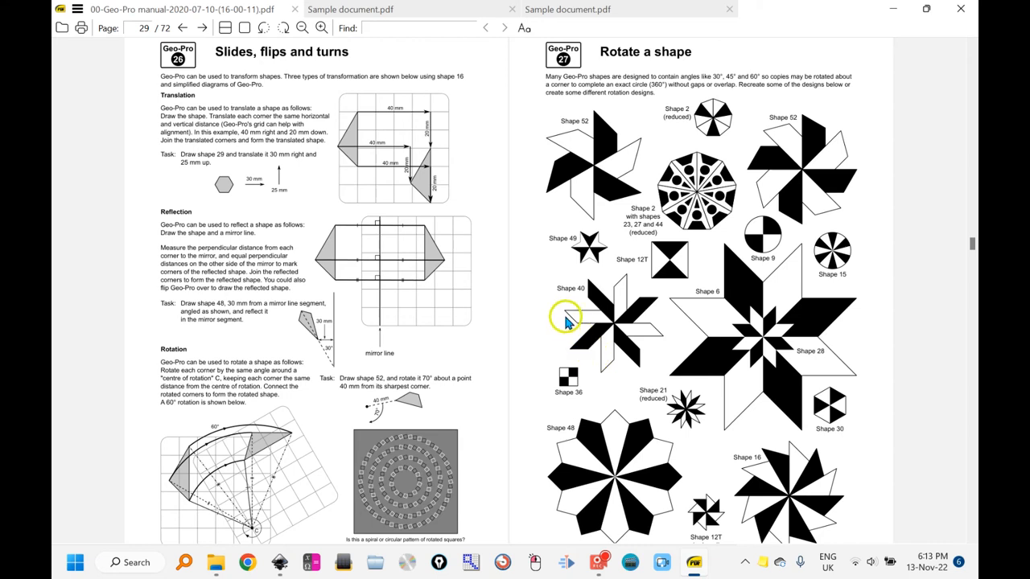
{"action": "mouse_move", "coordinate": [531, 289]}
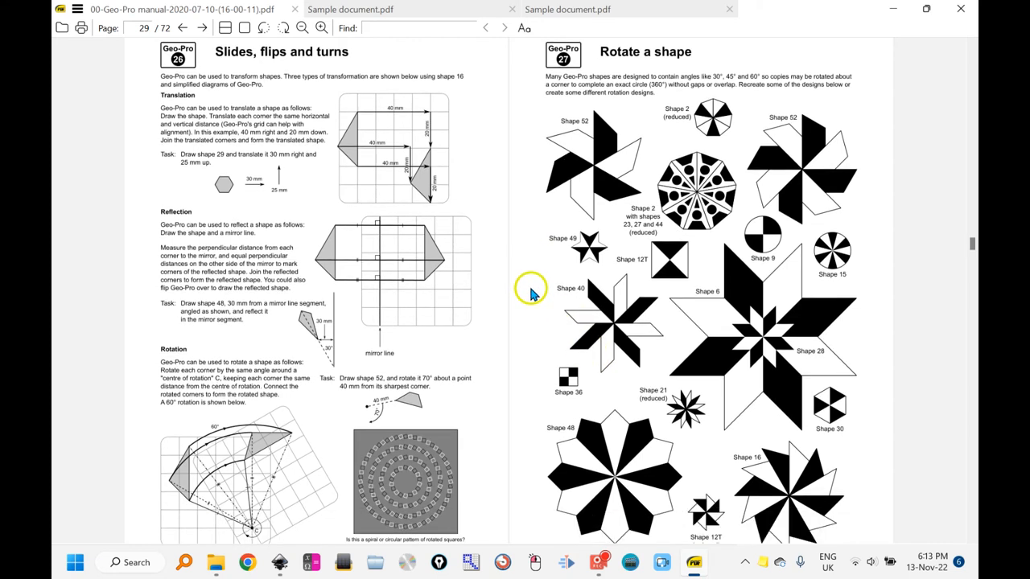
{"action": "mouse_move", "coordinate": [521, 276]}
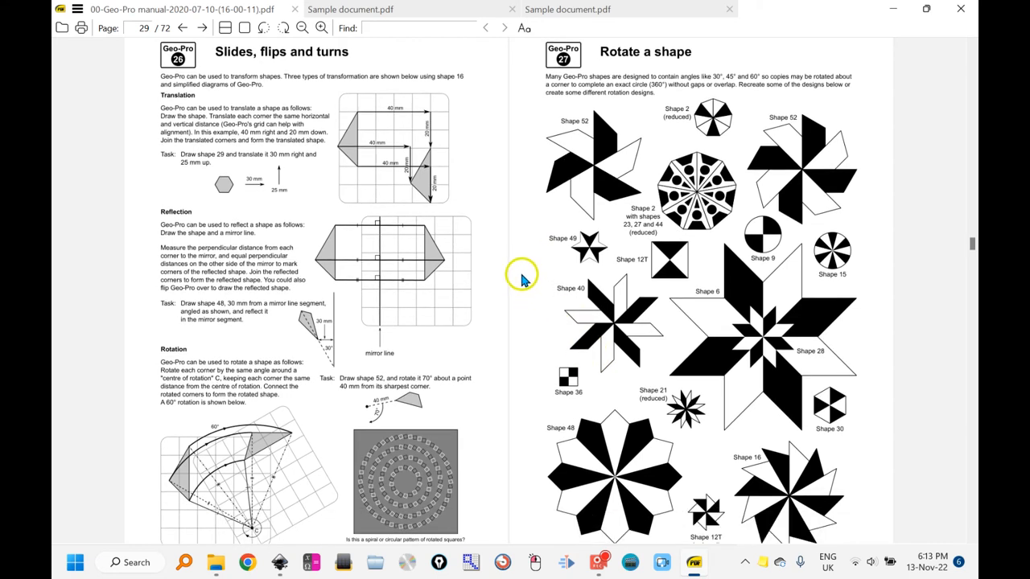
{"action": "mouse_move", "coordinate": [515, 256]}
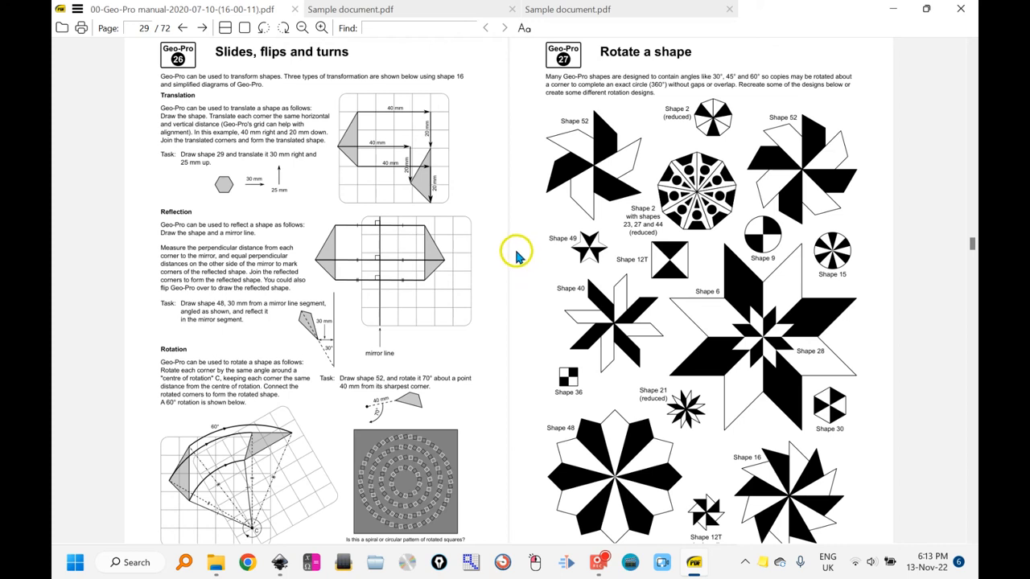
{"action": "mouse_move", "coordinate": [491, 219]}
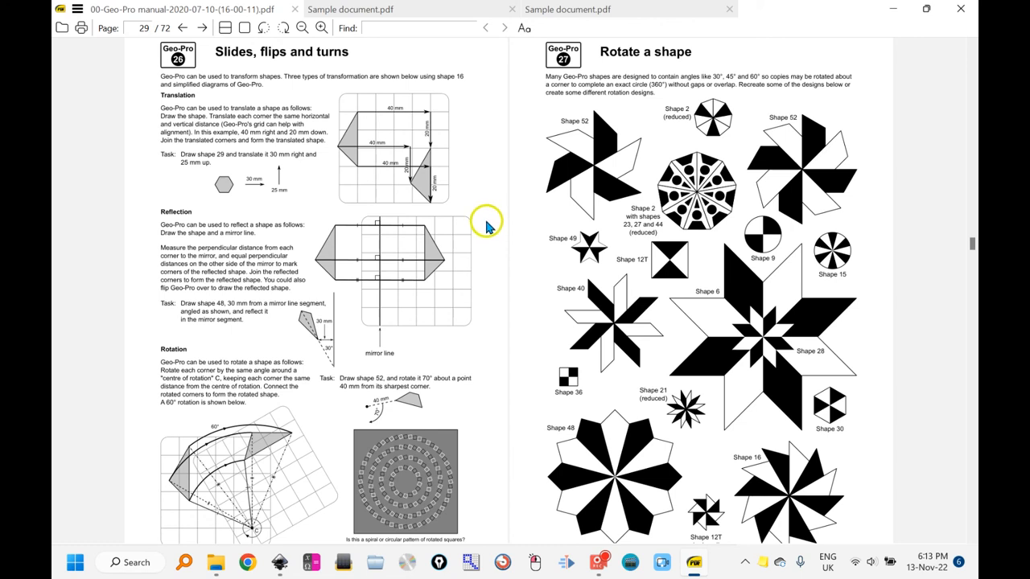
{"action": "mouse_move", "coordinate": [499, 193]}
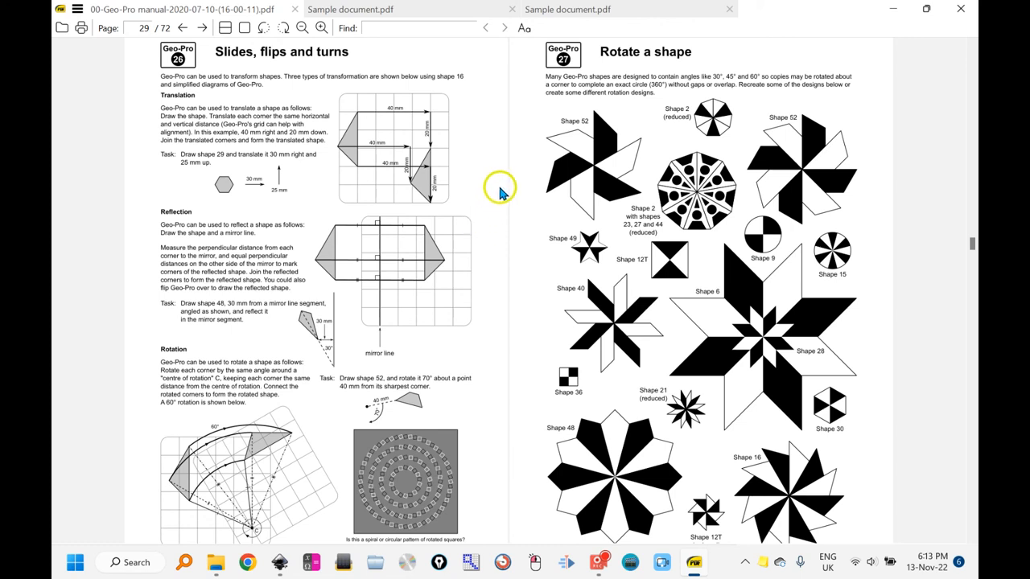
{"action": "mouse_move", "coordinate": [475, 202]}
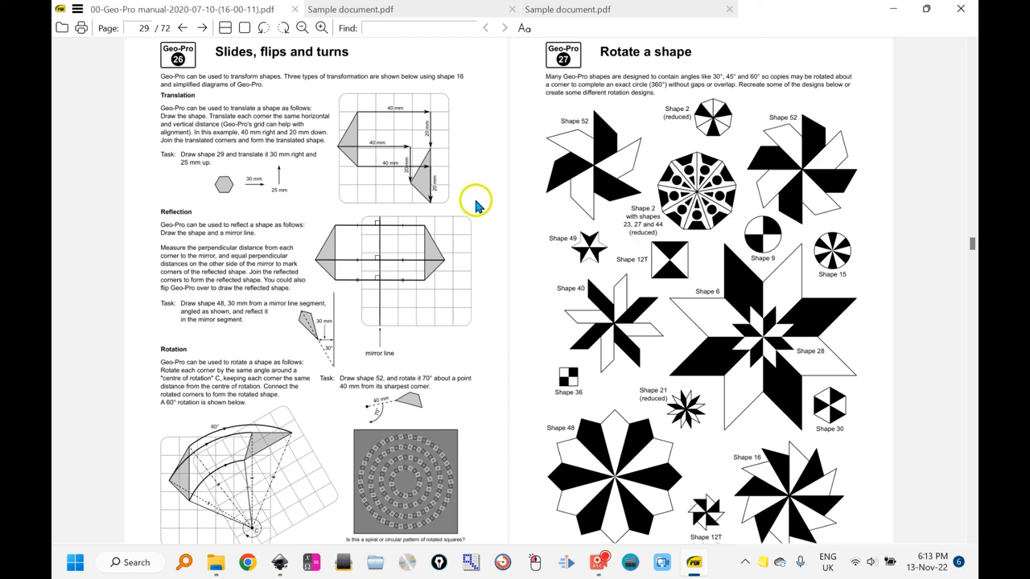
{"action": "mouse_move", "coordinate": [481, 197]}
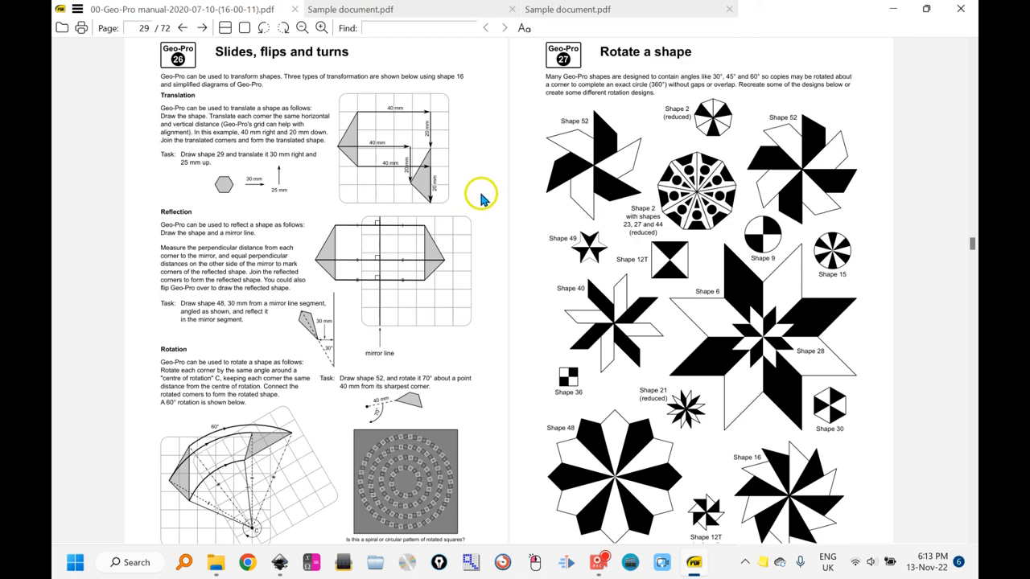